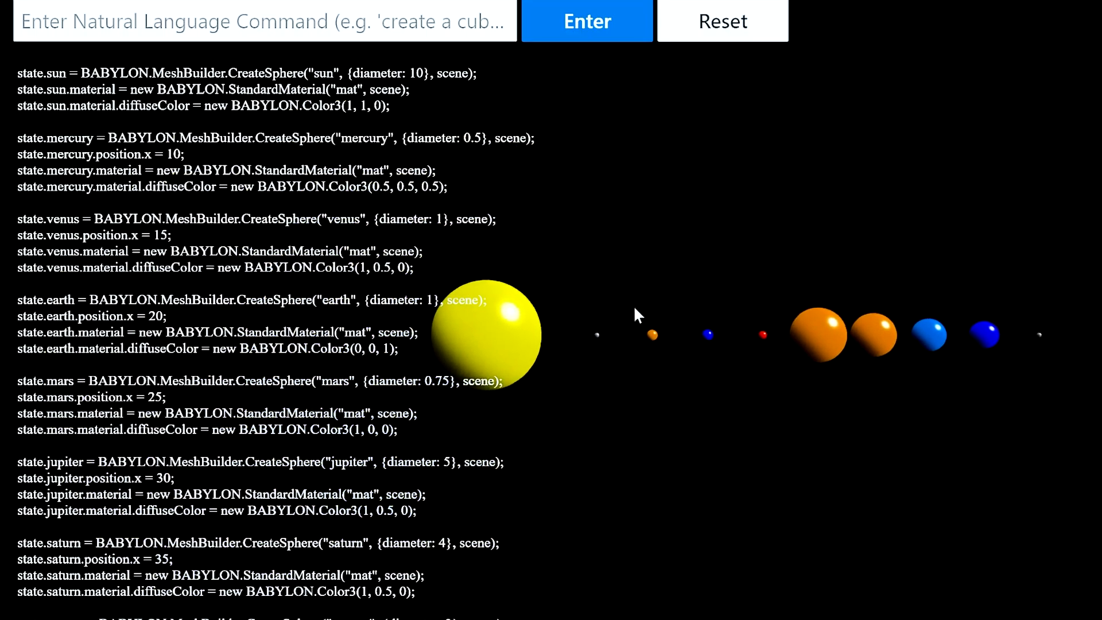
{"action": "mouse_move", "coordinate": [680, 289]}
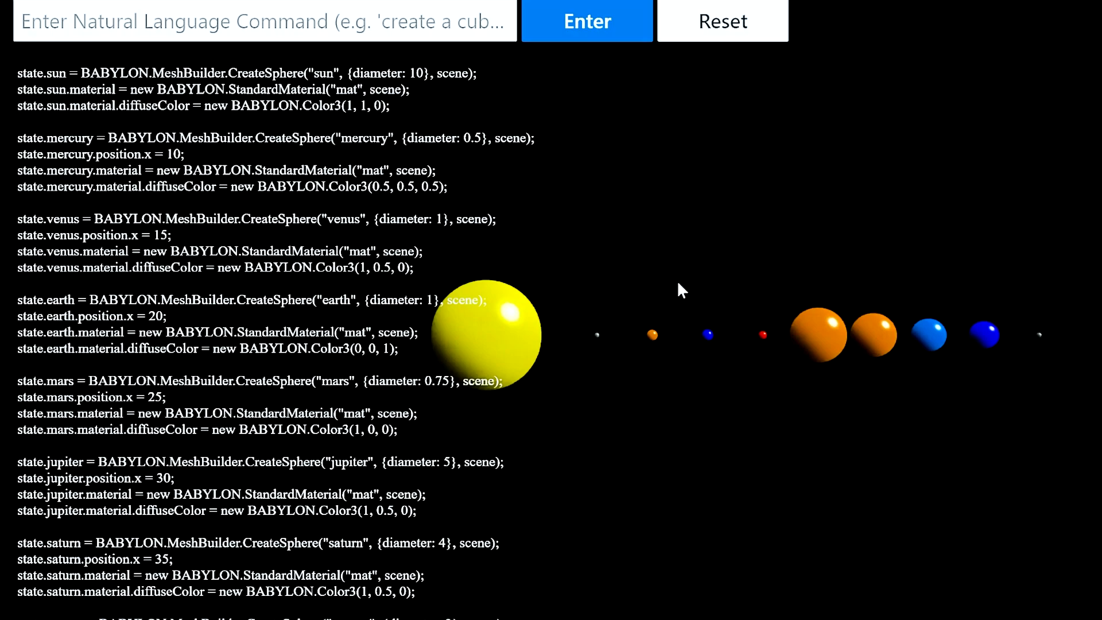
- Request 'add rings to saturn' so a white torus ring encircles Saturn
{"action": "type", "text": "add rings to saturn"}
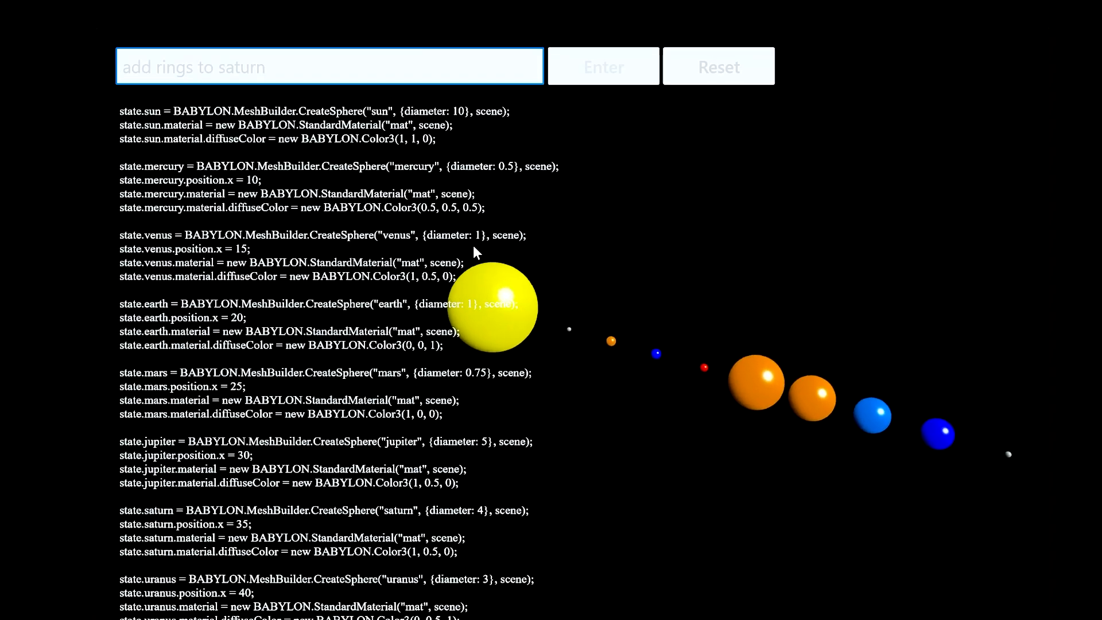
{"action": "left_click", "coordinate": [603, 66]}
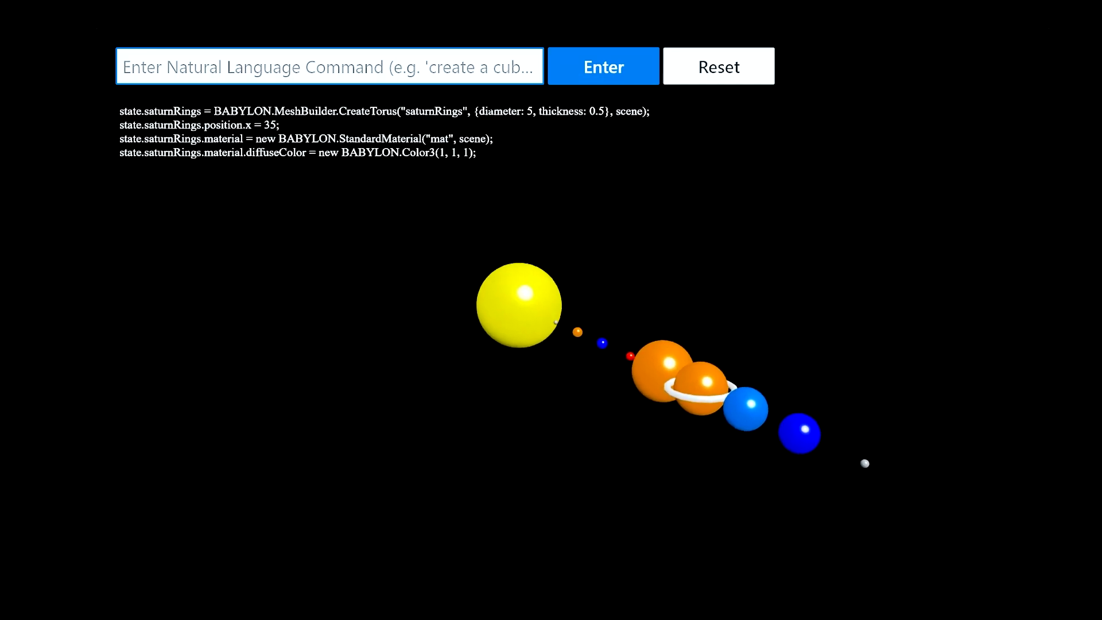
- Request 'scatter a few hundred stars around the scene' to surround the planets with white stars
{"action": "left_click", "coordinate": [330, 66]}
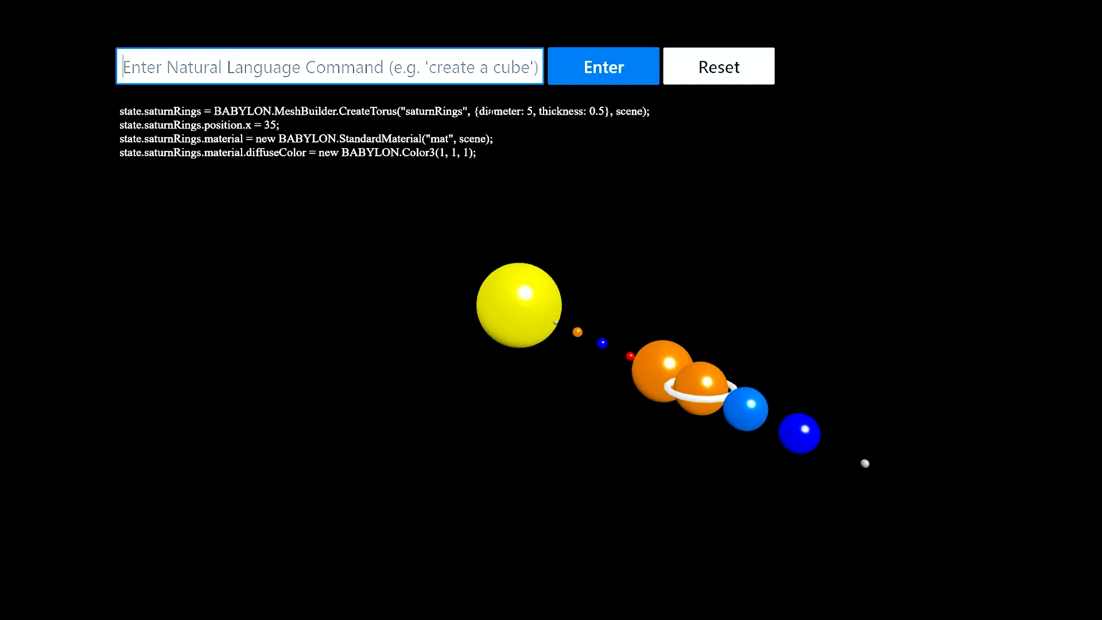
{"action": "type", "text": "scatter a few hundred stars around the scene"}
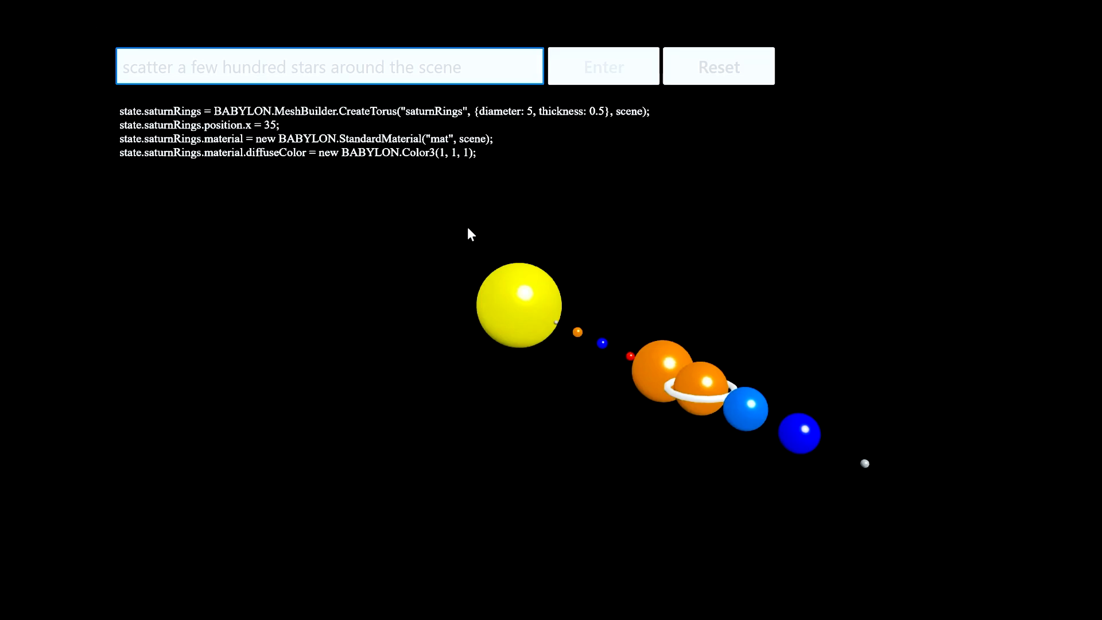
{"action": "mouse_move", "coordinate": [455, 252]}
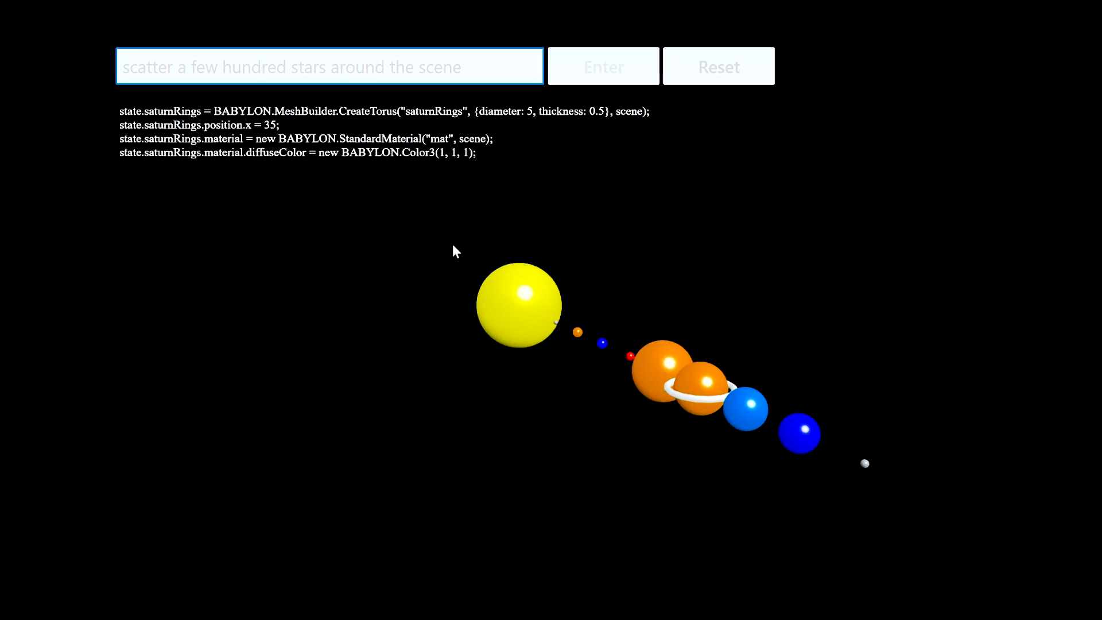
{"action": "left_click", "coordinate": [602, 66]}
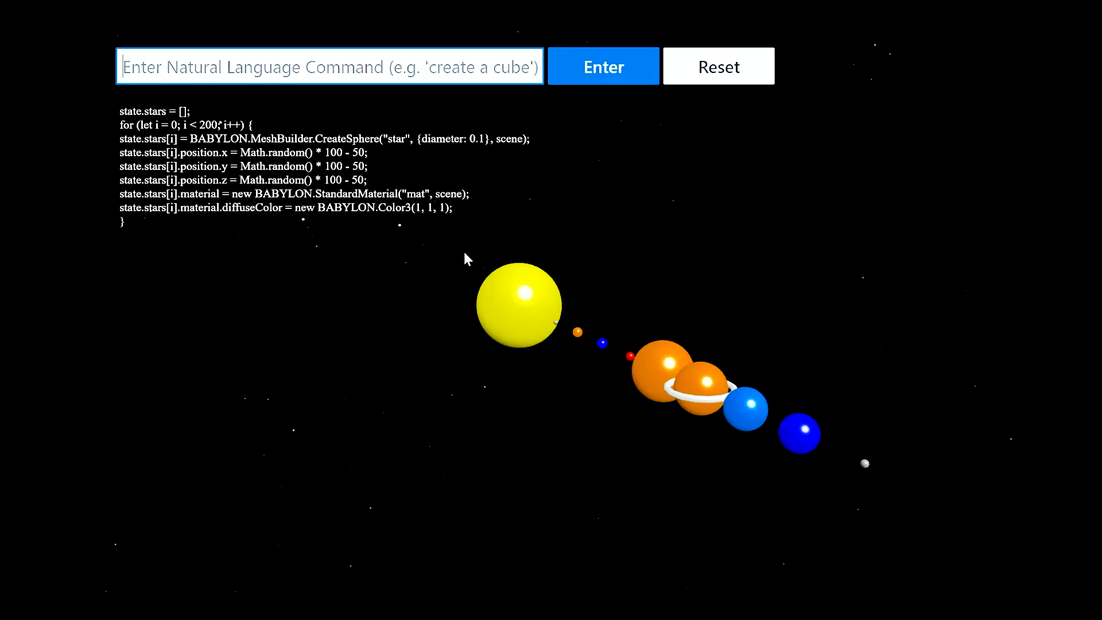